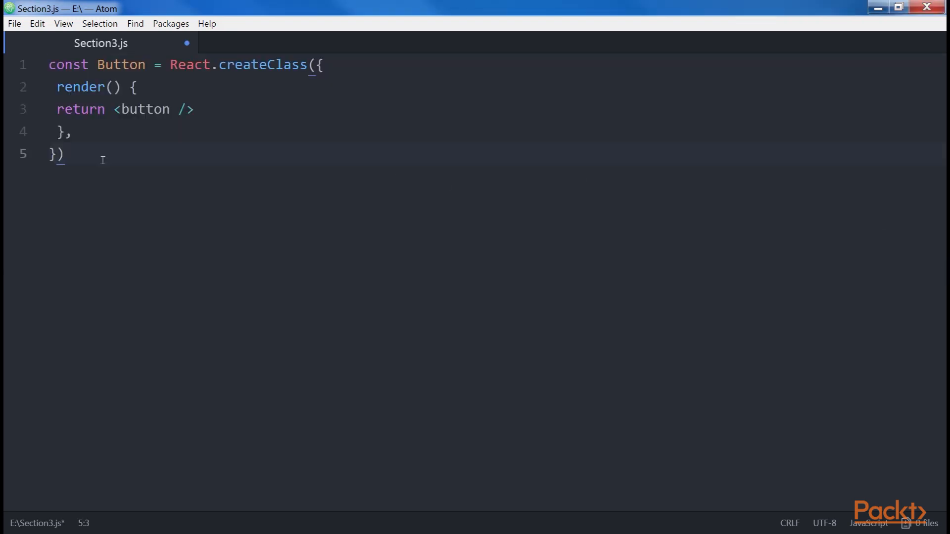
Select and clear all of the React.createClass Button code in Section3.js.
key("ctrl+a")
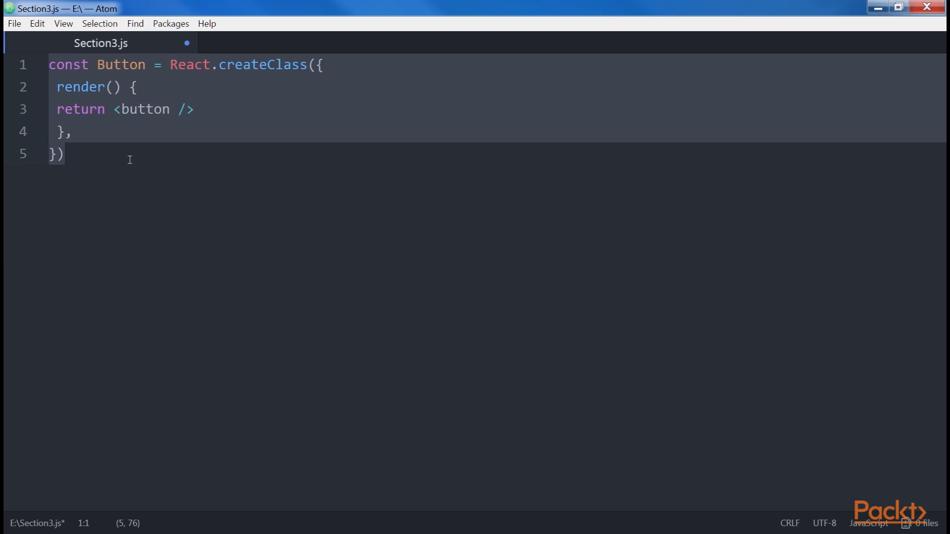
double_click(143, 109)
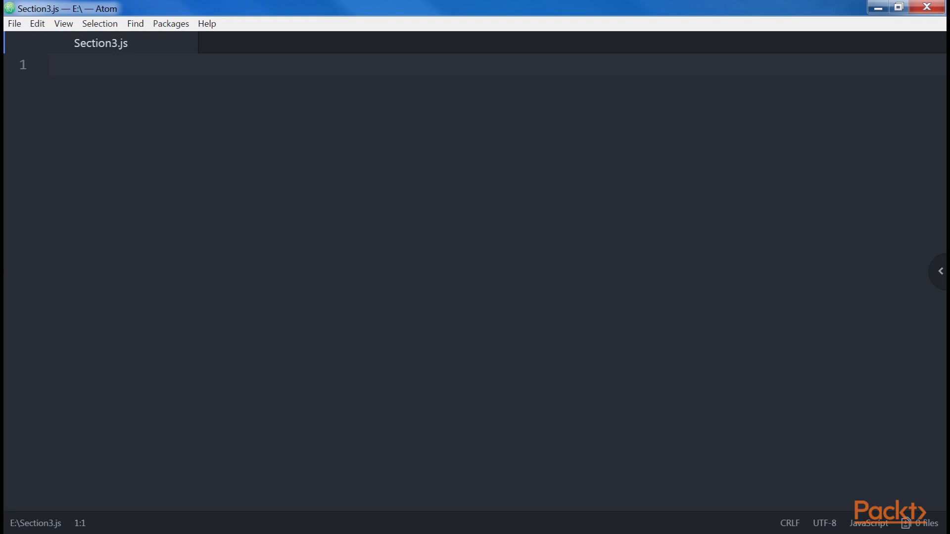
Paste a createClass Button with a string text propType, 'Click me!' default, rendering this.props.text.
left_click(49, 65)
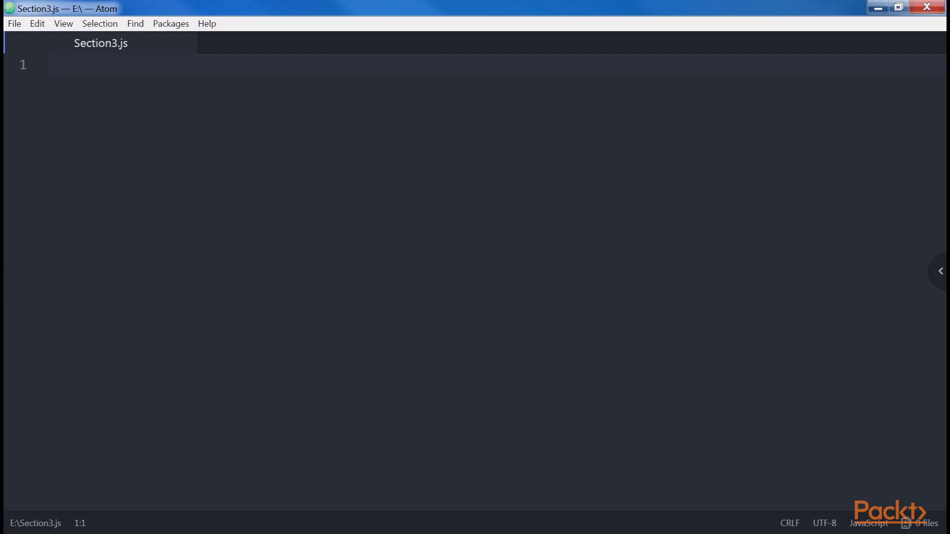
left_click(49, 65)
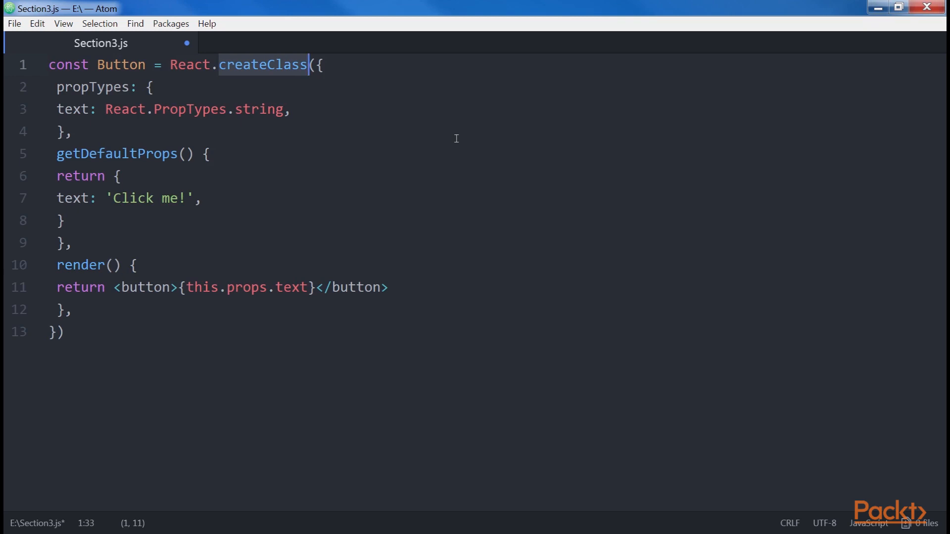
Highlight the getDefaultProps method before rewriting Button as a React.Component class.
double_click(117, 153)
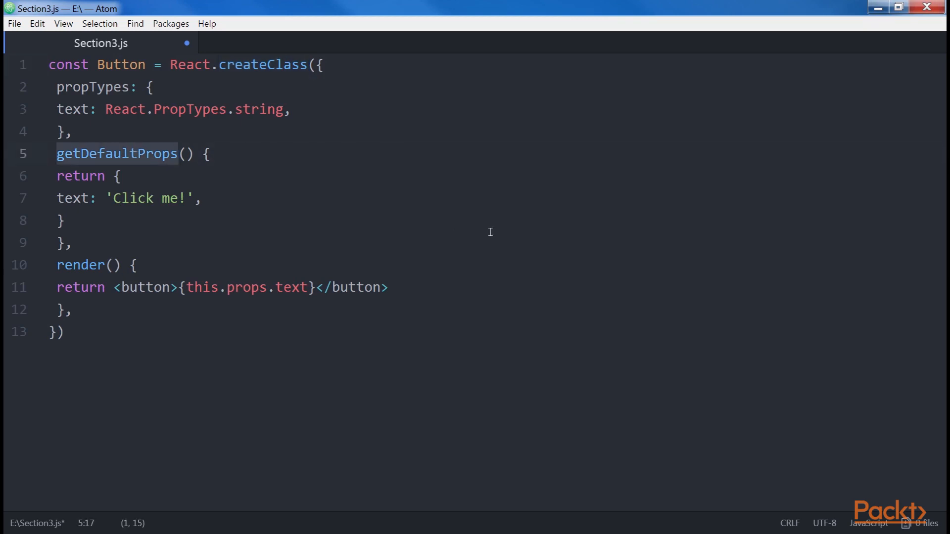
mouse_move(389, 253)
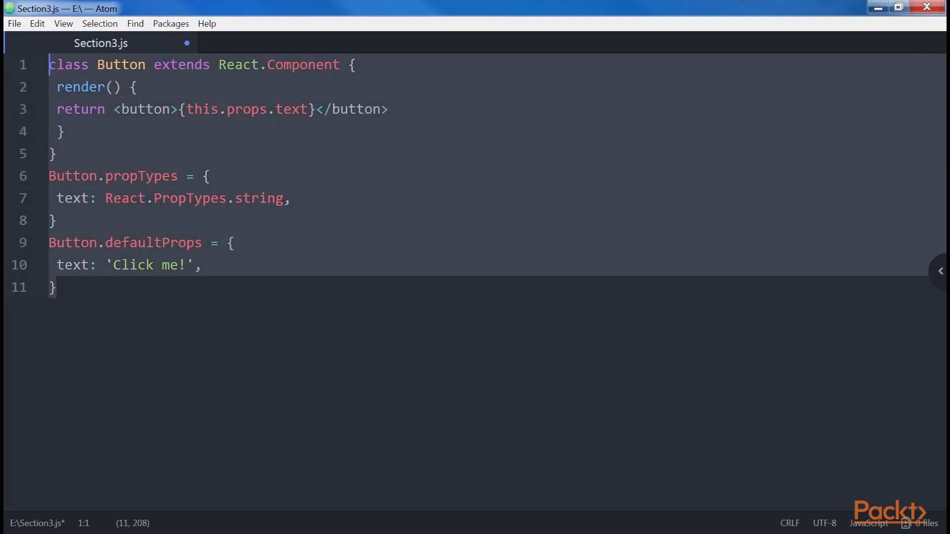
mouse_move(326, 325)
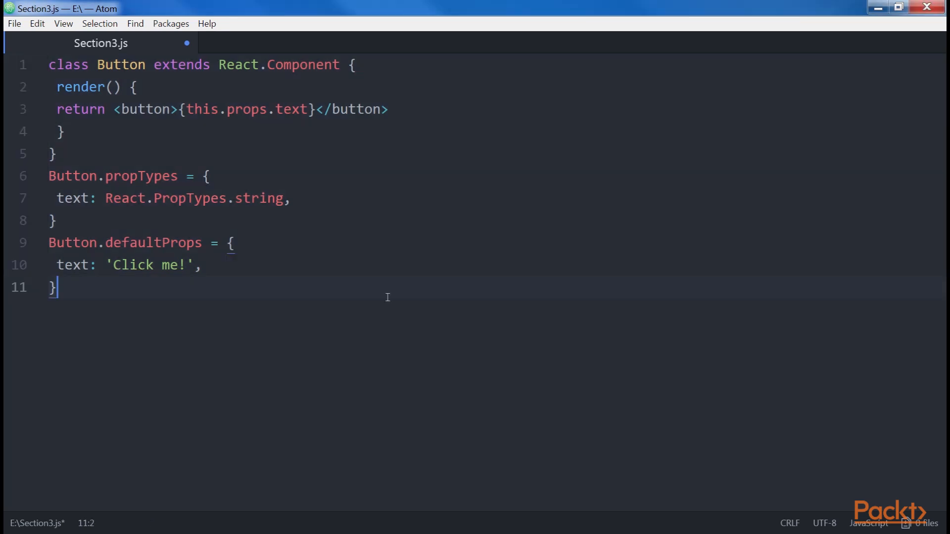
Clear out the ES2015 class Button with its propTypes and defaultProps.
double_click(141, 175)
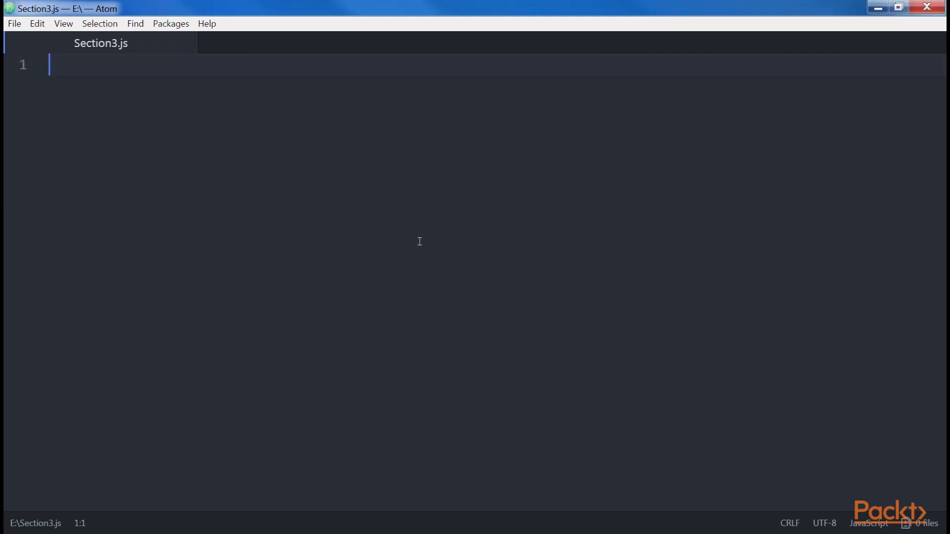
mouse_move(332, 206)
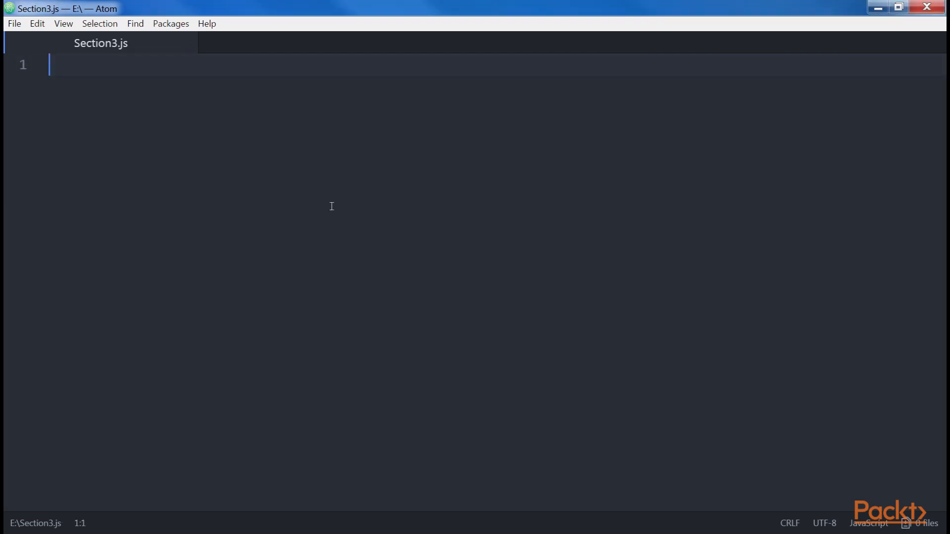
mouse_move(724, 279)
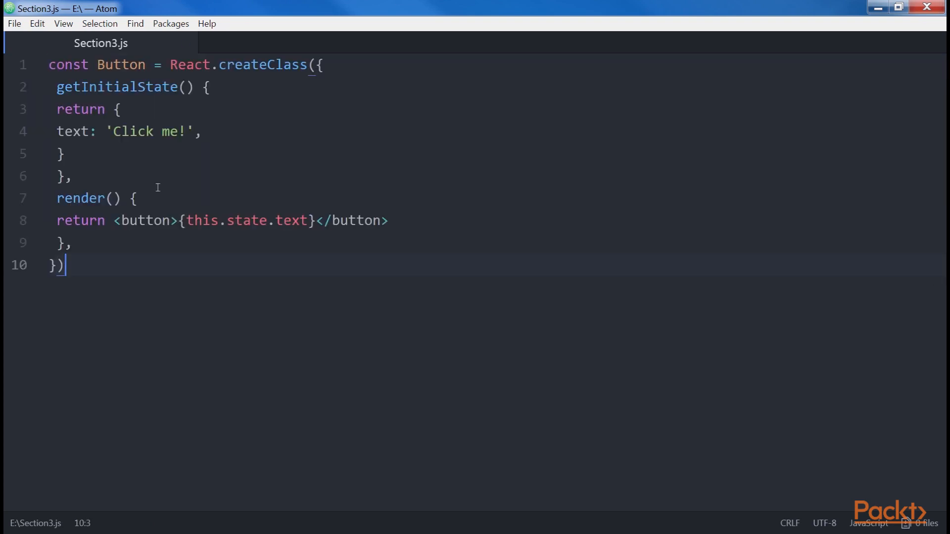
Highlight createClass, then getInitialState returning text 'Click me!' in the state-based Button.
double_click(262, 64)
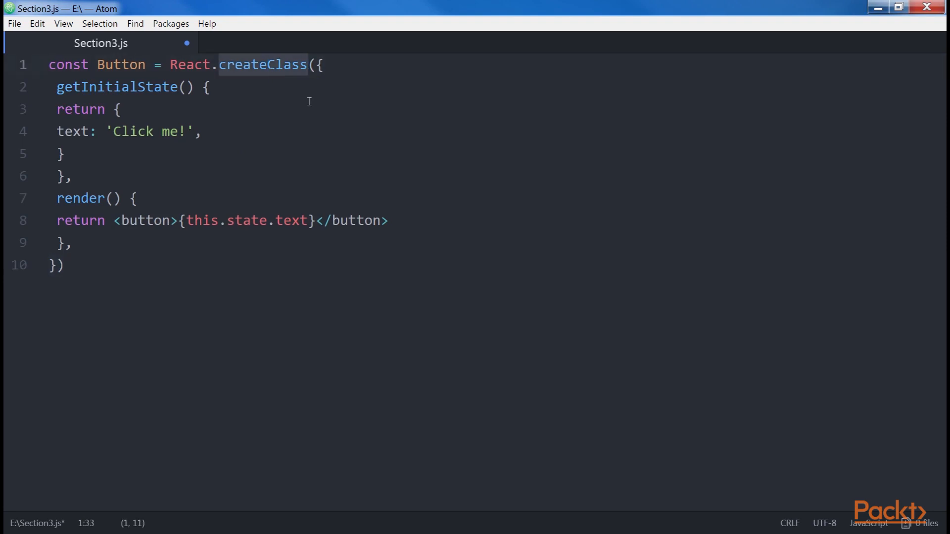
mouse_move(374, 135)
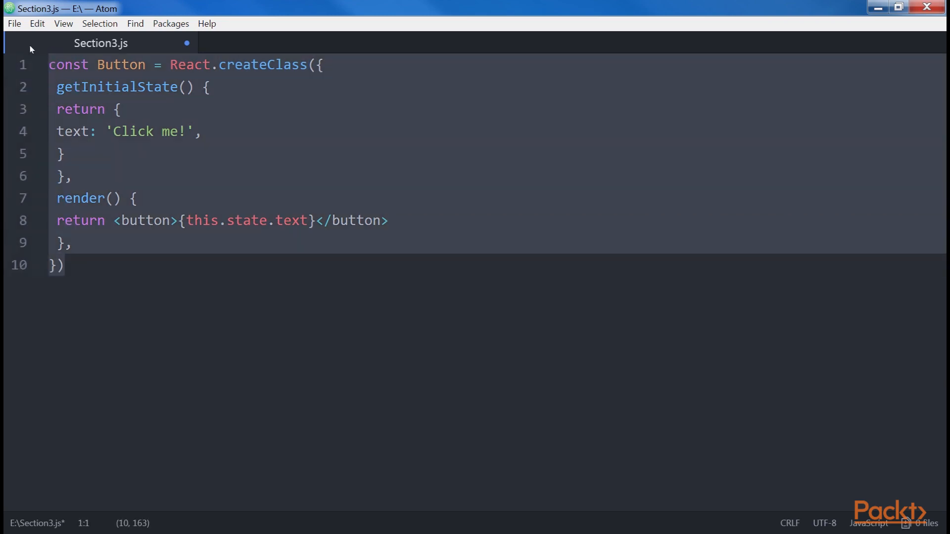
left_click(138, 87)
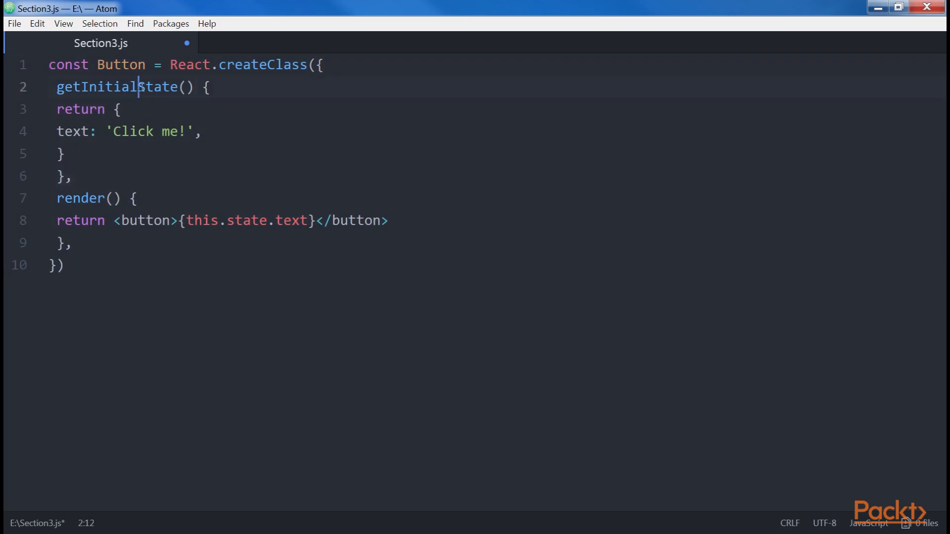
double_click(118, 86)
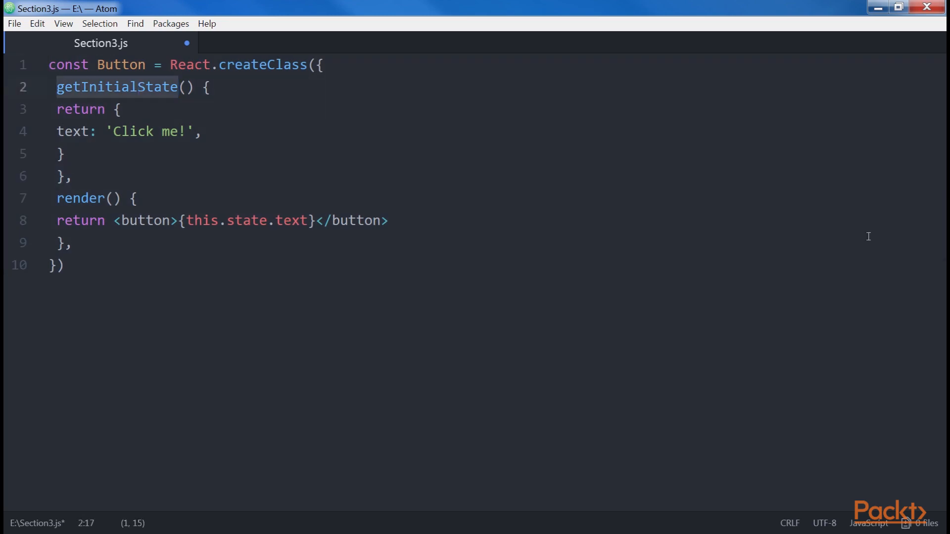
mouse_move(550, 276)
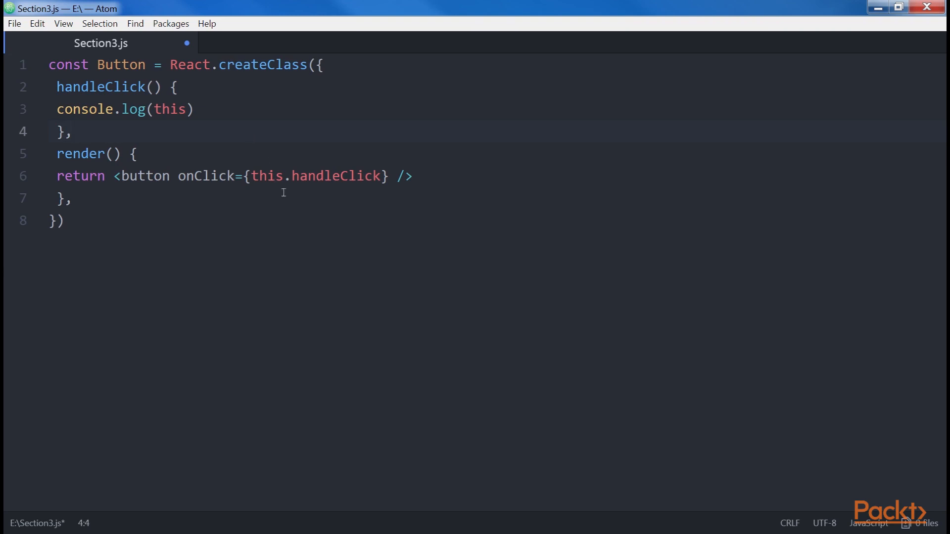
Replace 'const Button = React.createClass({' with 'class Button extends React.Component {', dropping trailing commas.
key("ctrl+a")
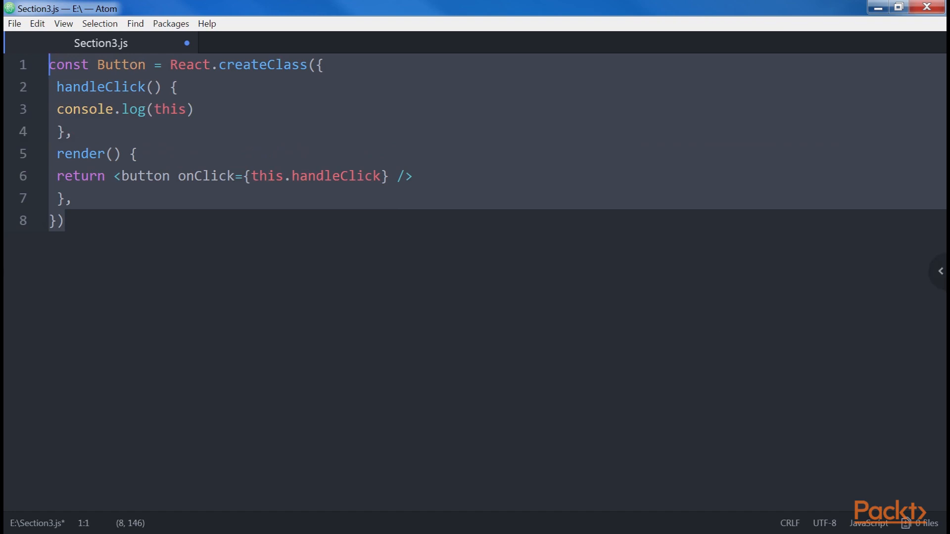
double_click(262, 64)
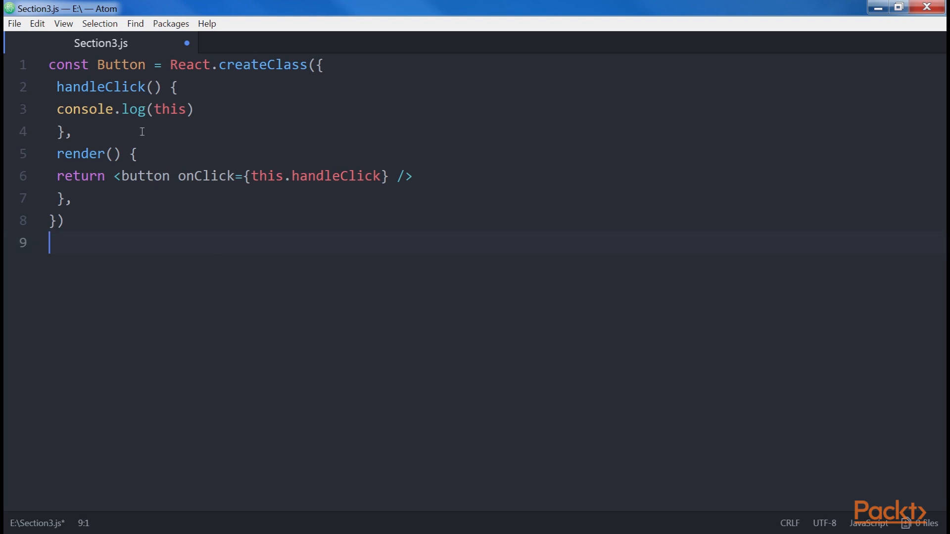
mouse_move(164, 118)
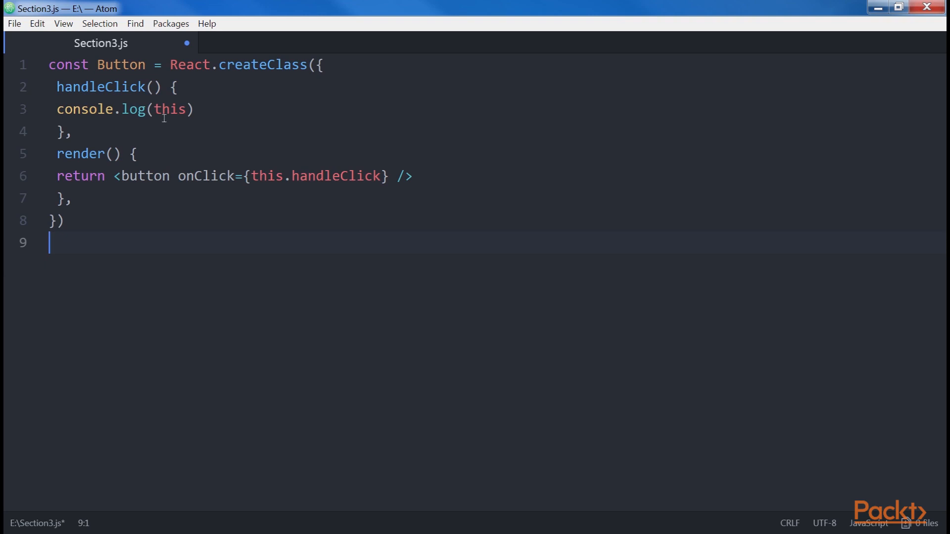
double_click(171, 109)
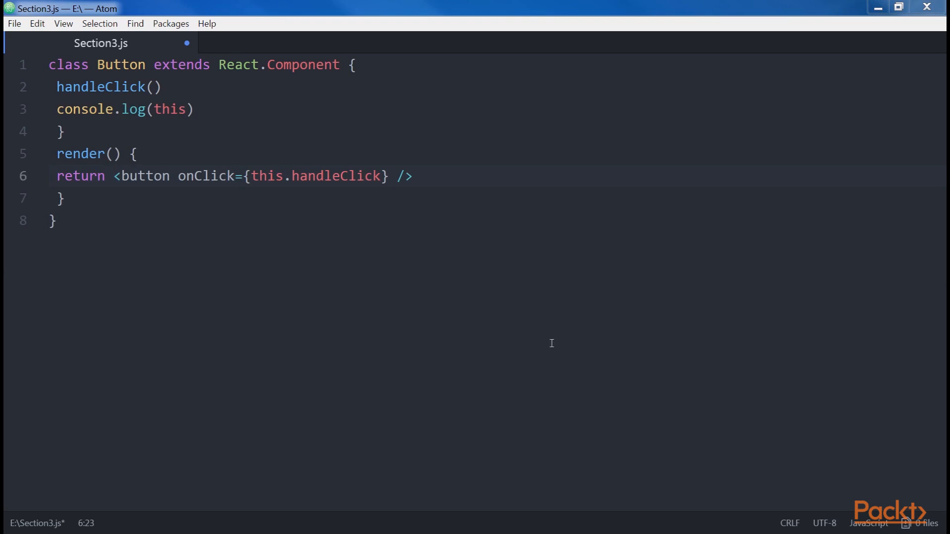
double_click(302, 64)
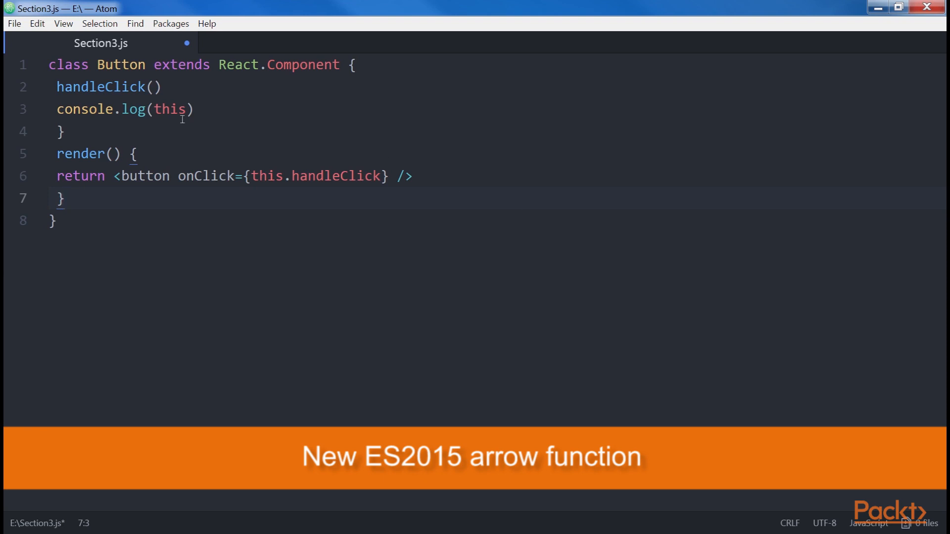
double_click(169, 109)
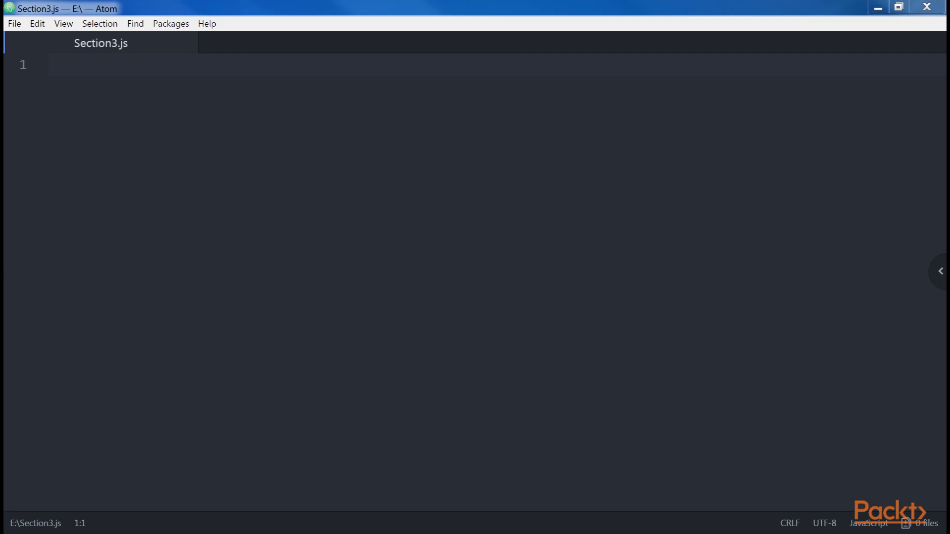
mouse_move(532, 208)
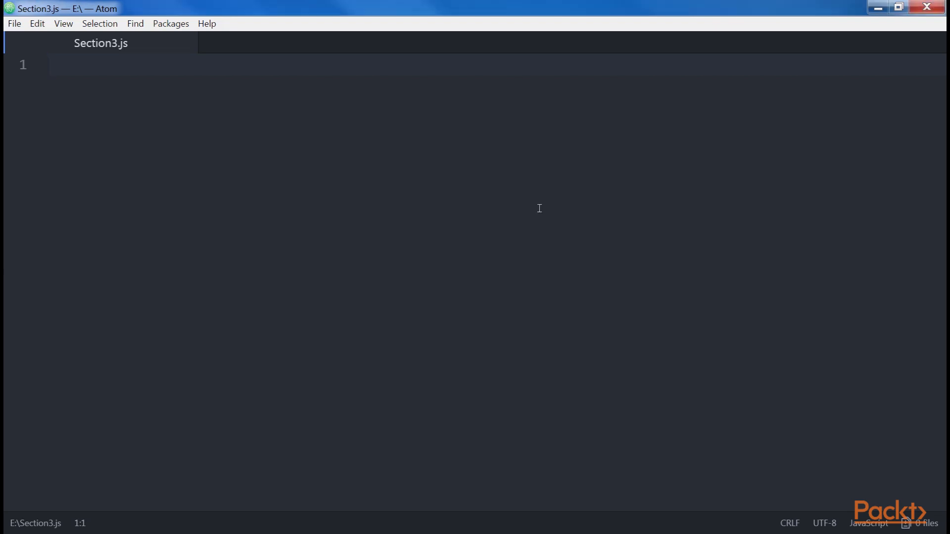
left_click(51, 64)
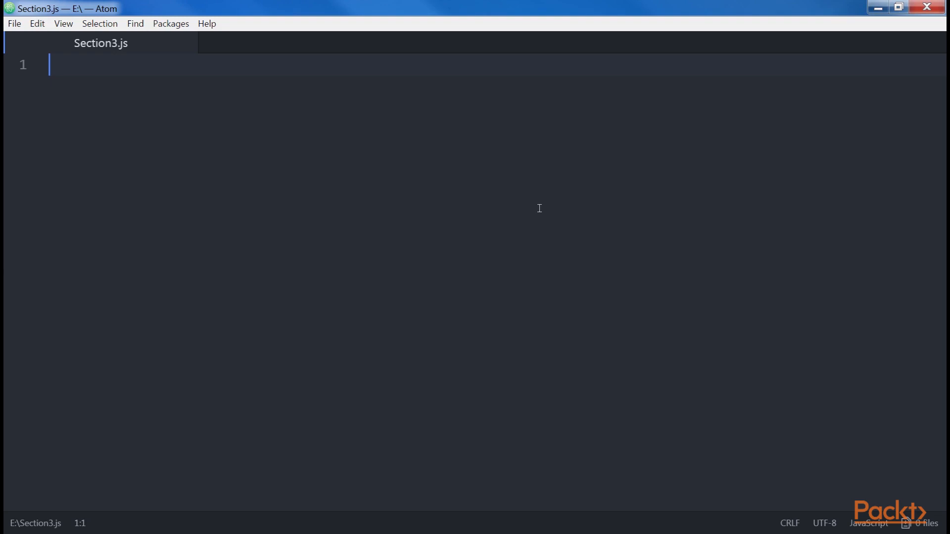
type("() => <button />")
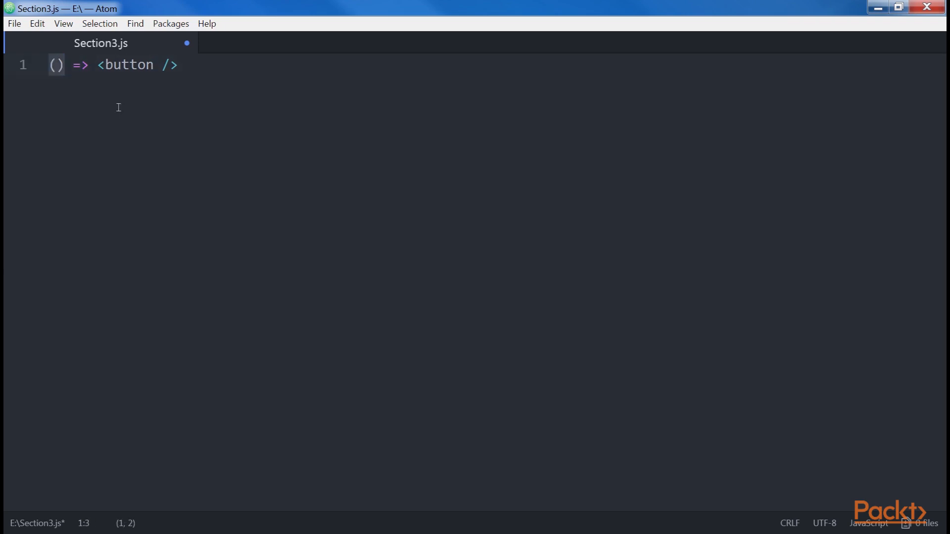
left_click(180, 65)
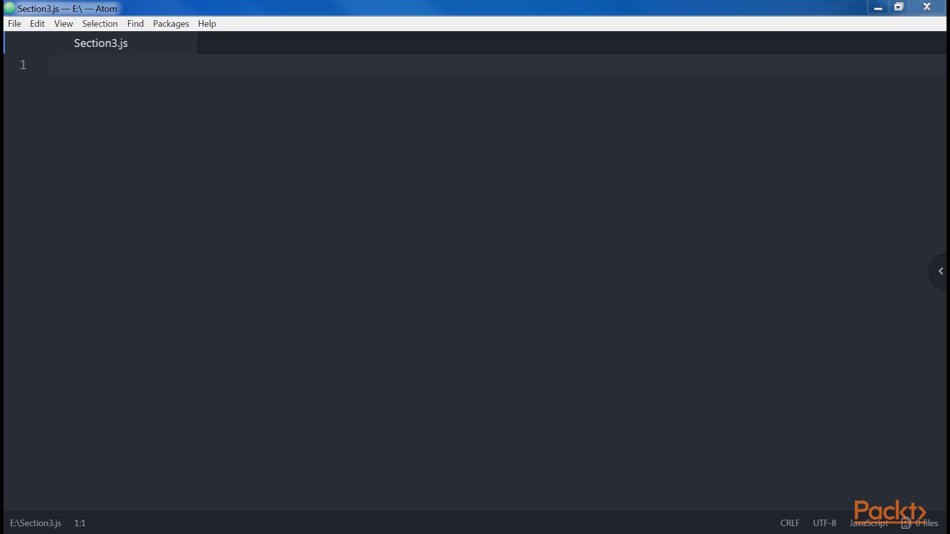
Type props => <button>{props.text}</button>, destructure to ({ text }), then switch to (props, context).
left_click(512, 125)
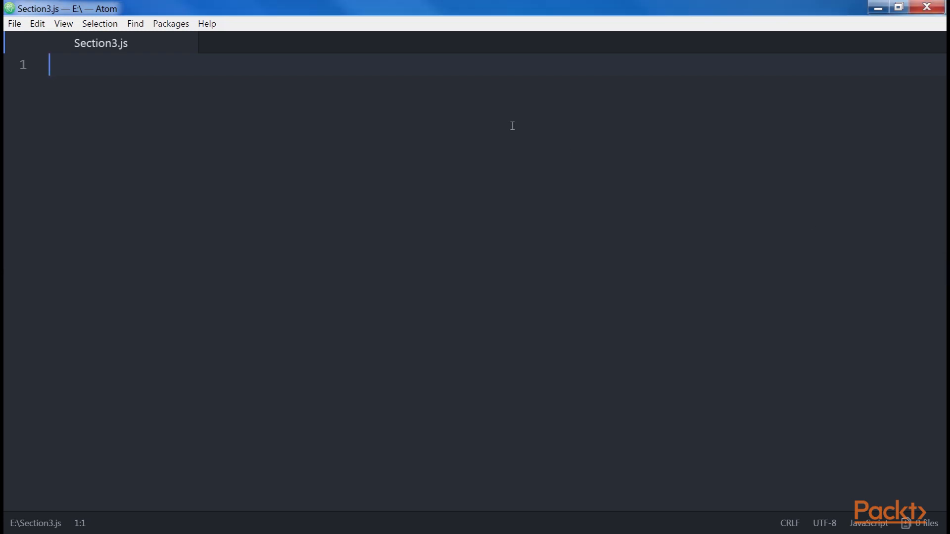
type("props => <button>{props.text}</button>")
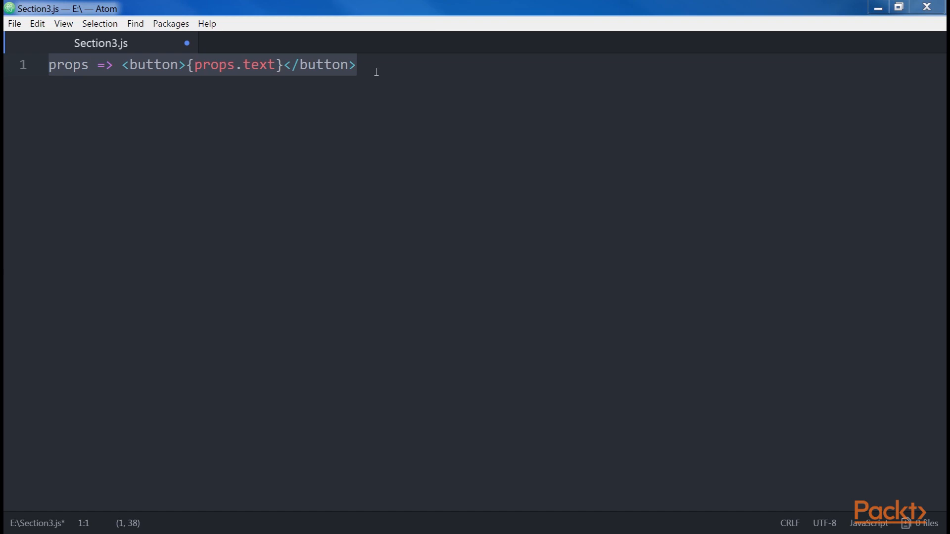
type("({ text })")
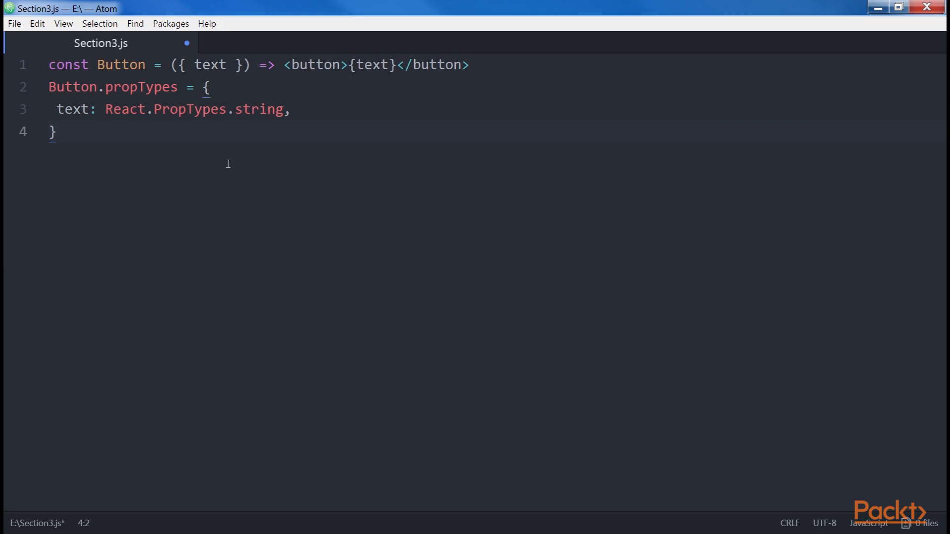
double_click(141, 86)
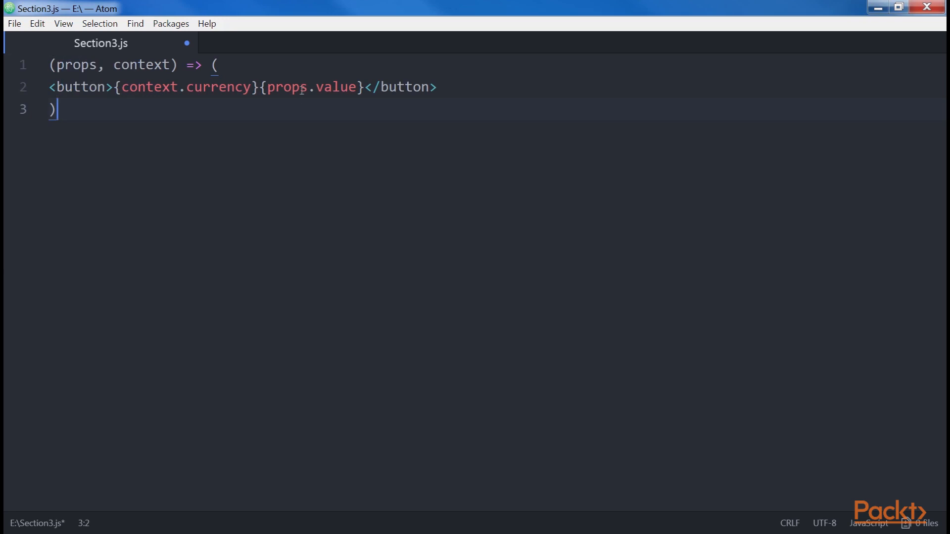
Swap in a createClass Button plus const component = ReactTestUtils.renderIntoDocument(<Button />).
double_click(142, 65)
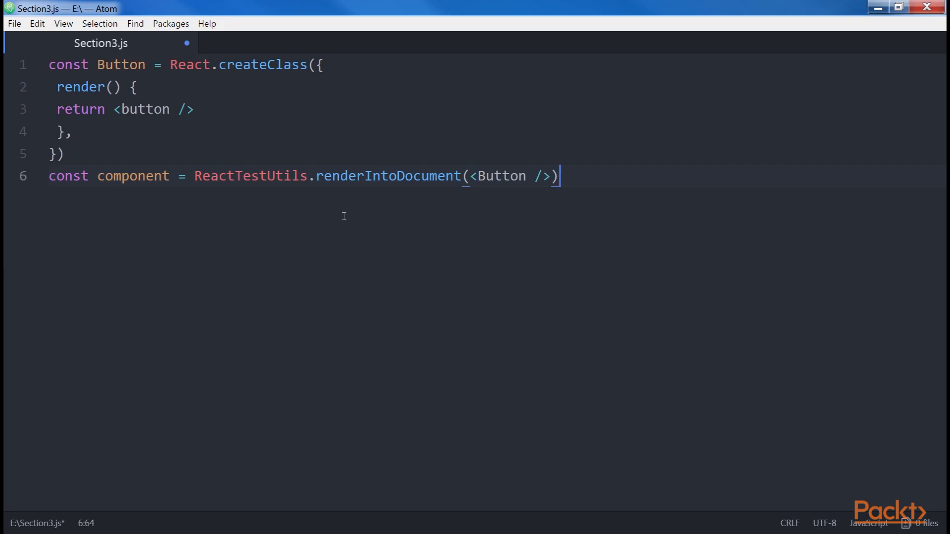
Paste the arrow-function Button with its renderIntoDocument line and add renderIntoDocument(<div><Button/></div>).
double_click(250, 176)
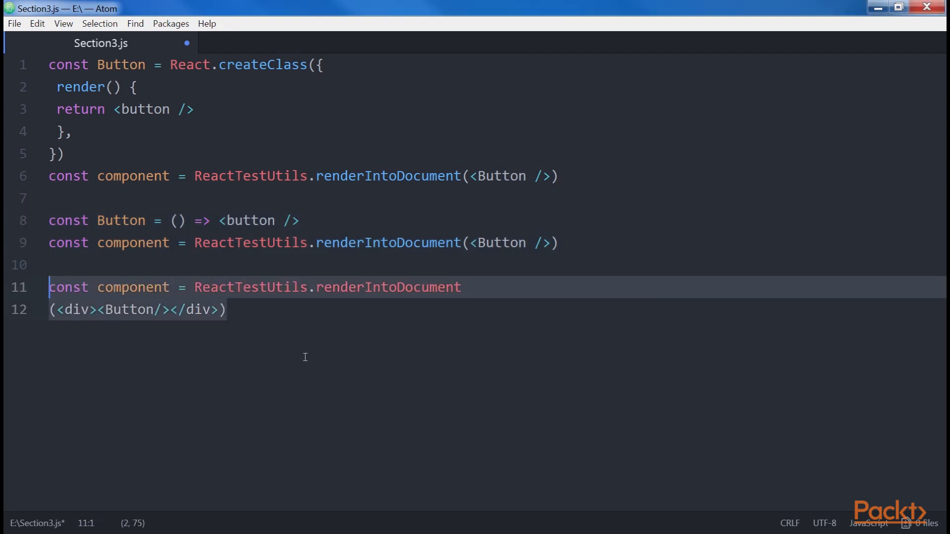
left_click(129, 310)
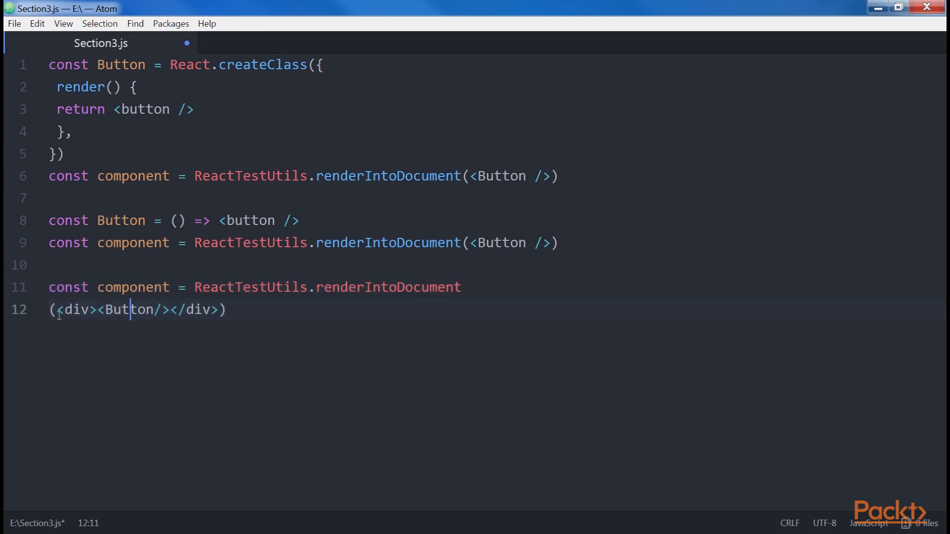